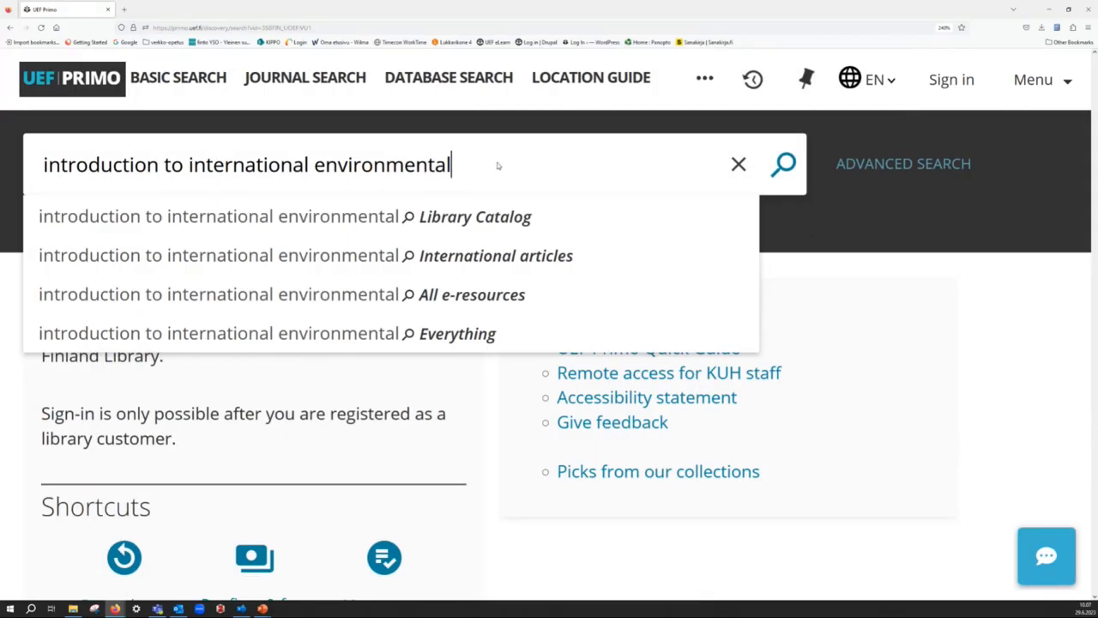
# Complete the search query 'introduction to international environmental law' by adding 'law'.
pyautogui.write('law')
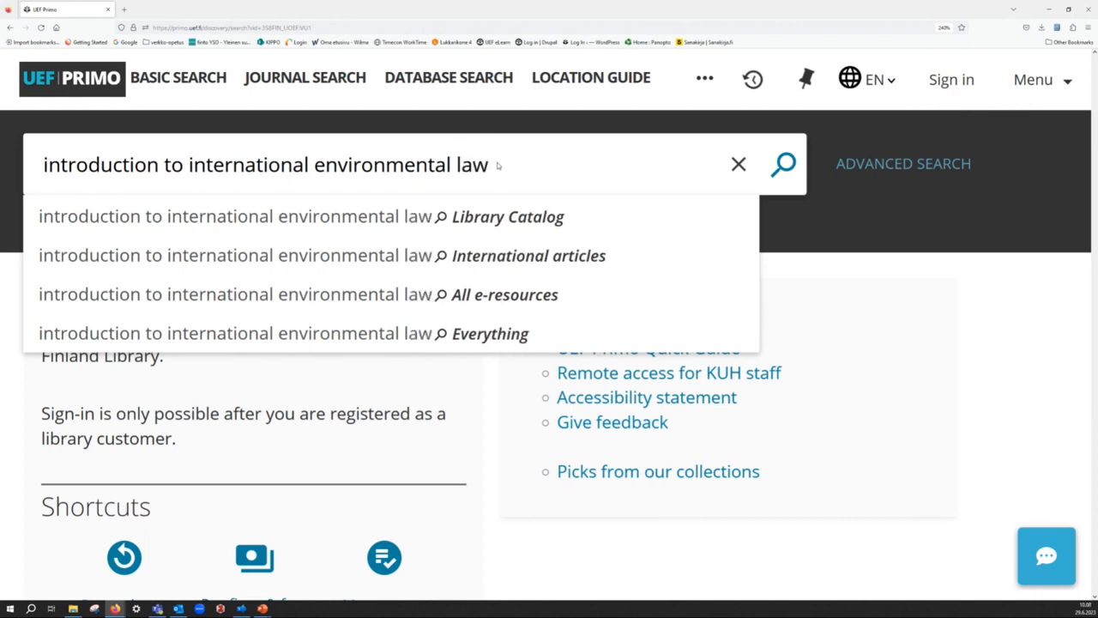
pyautogui.moveTo(451, 175)
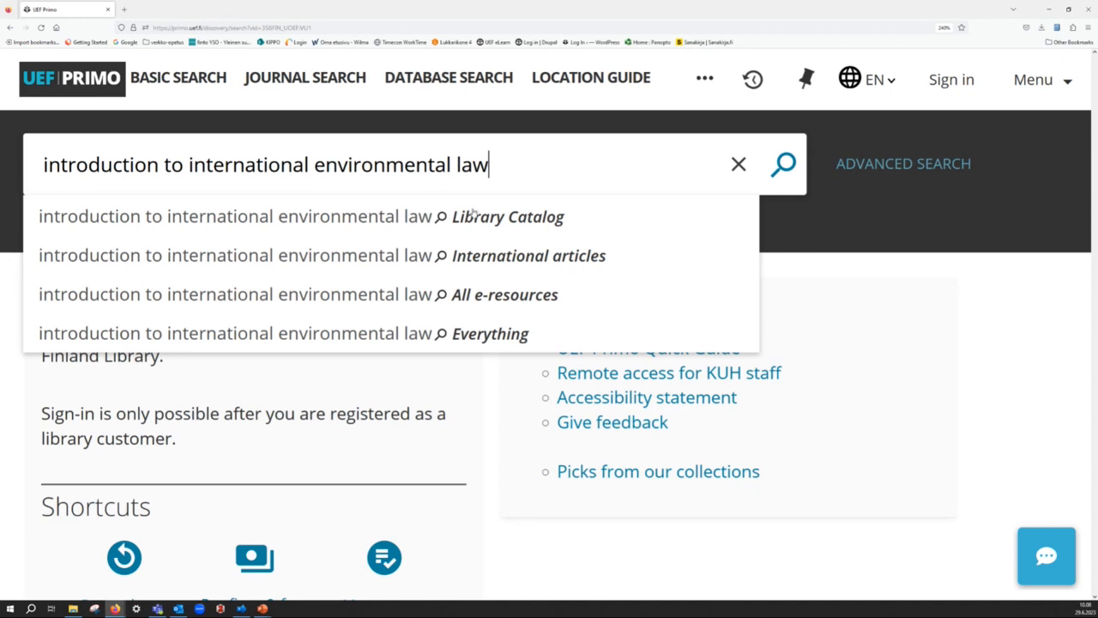
pyautogui.moveTo(544, 224)
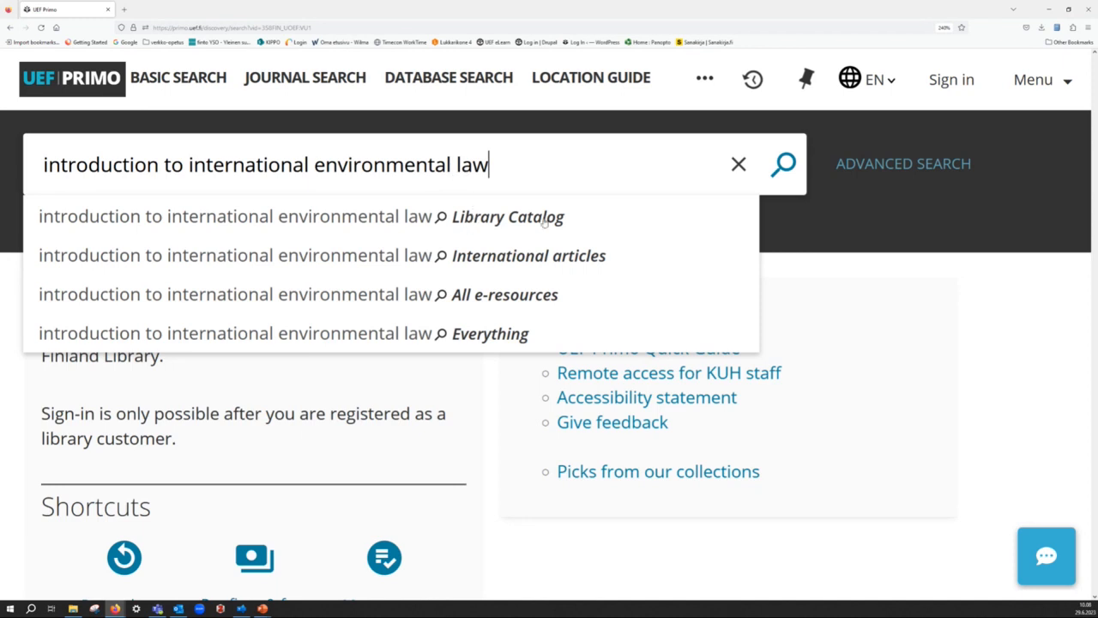
# Run the query in the Library Catalog, listing 647 results with Koivurova's book first.
pyautogui.click(508, 217)
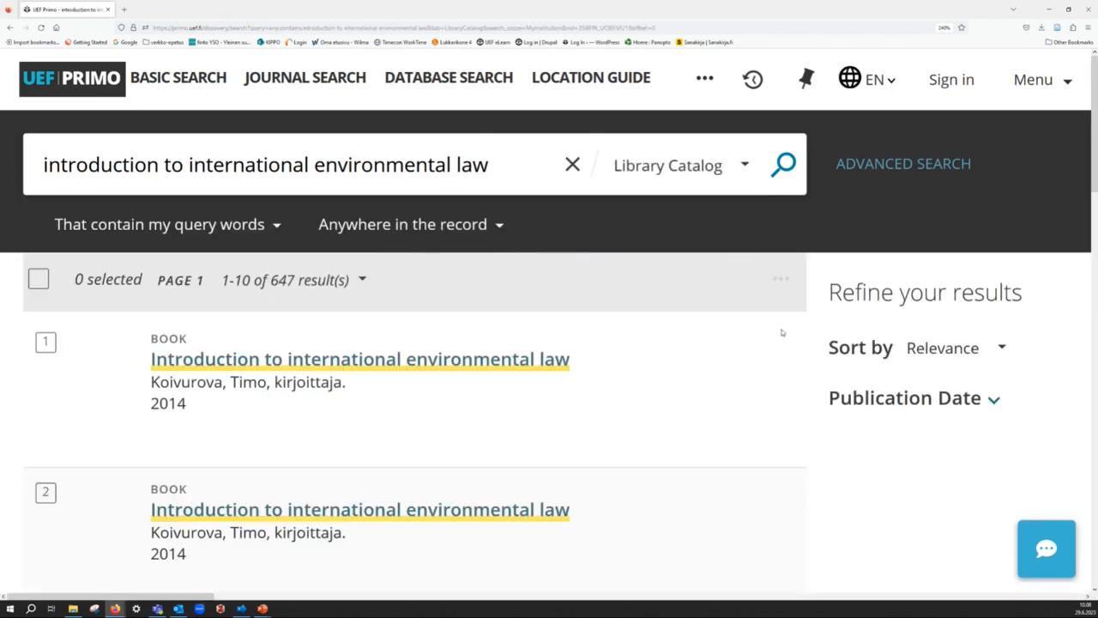
pyautogui.scroll(-3)
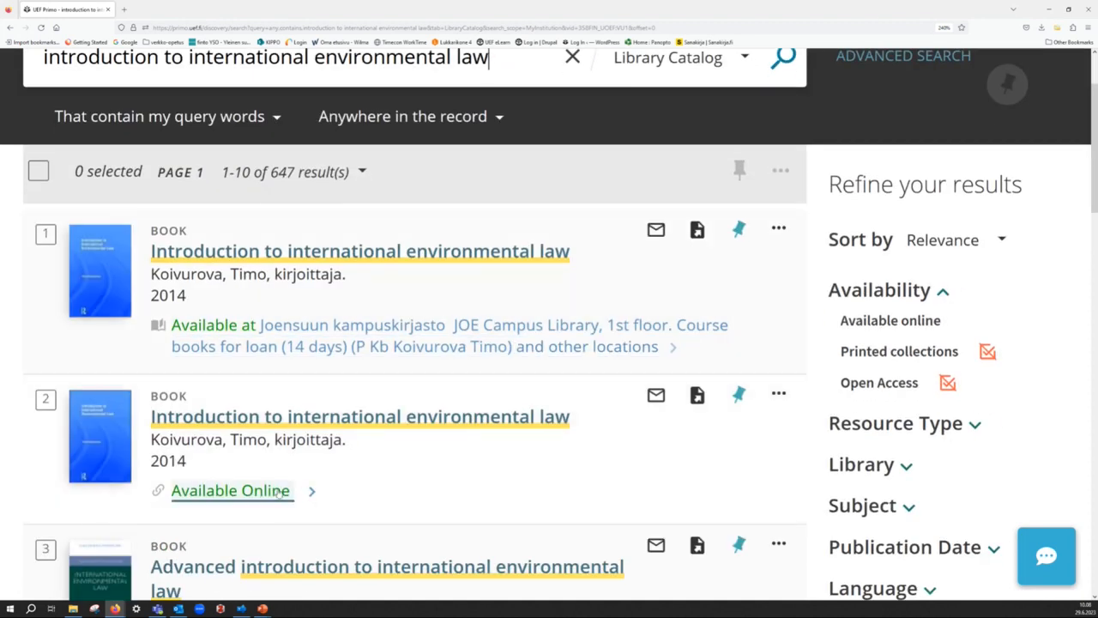
pyautogui.scroll(-3)
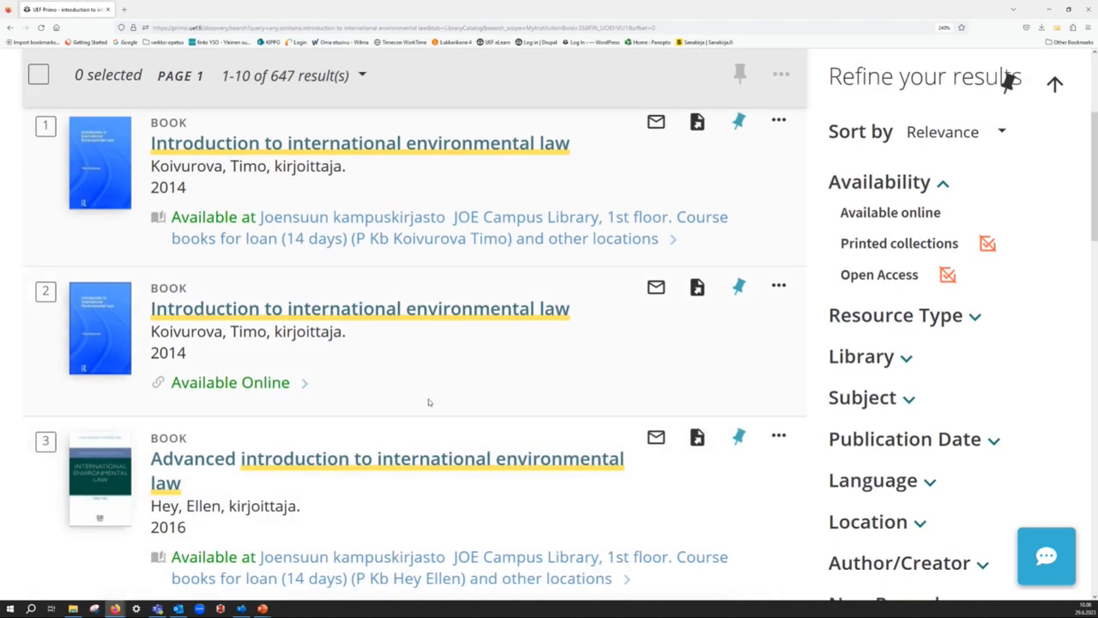
pyautogui.moveTo(339, 331)
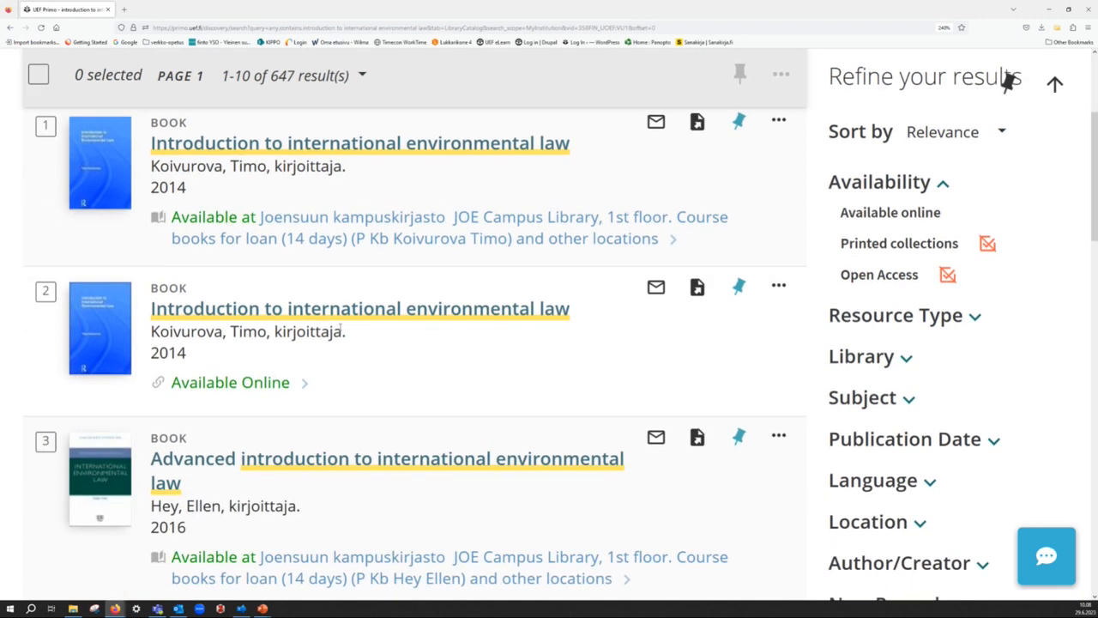
pyautogui.moveTo(229, 383)
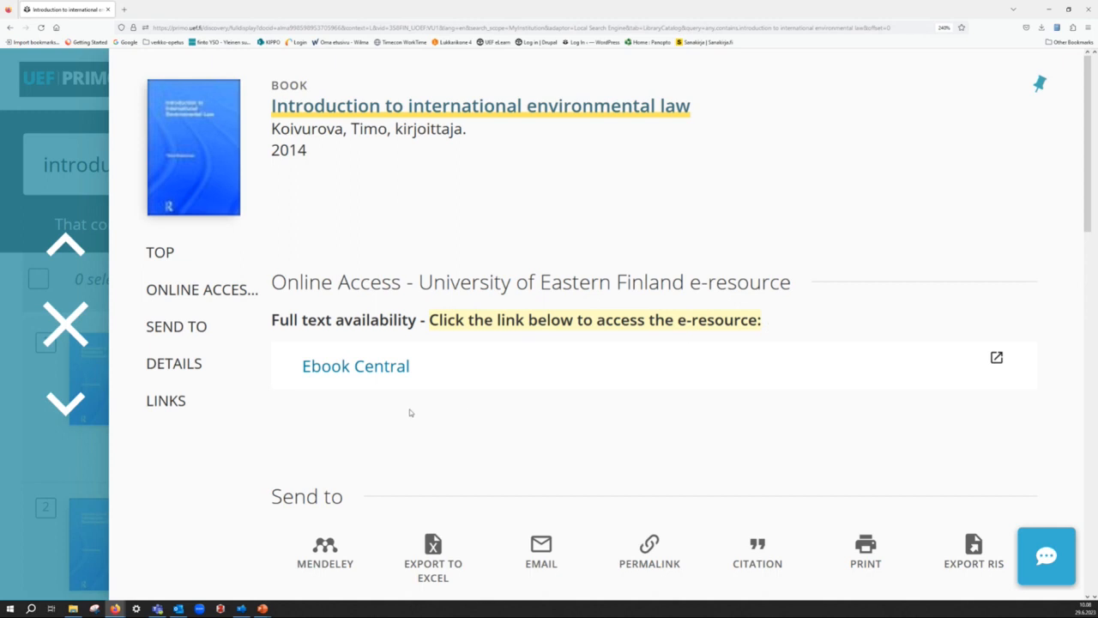
pyautogui.moveTo(353, 395)
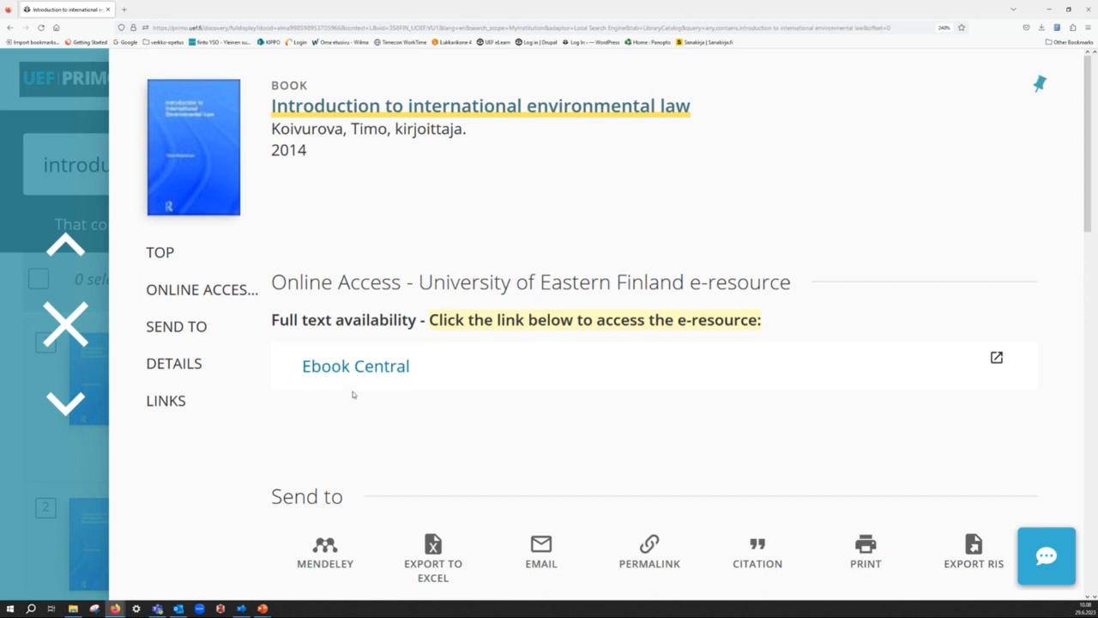
pyautogui.moveTo(357, 368)
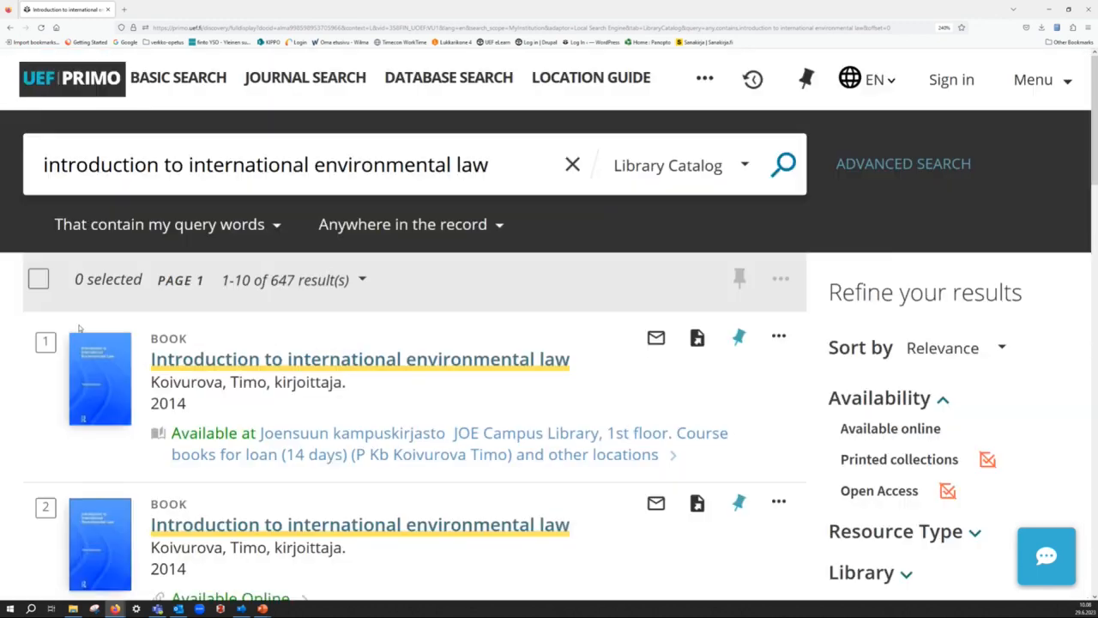
pyautogui.scroll(-3)
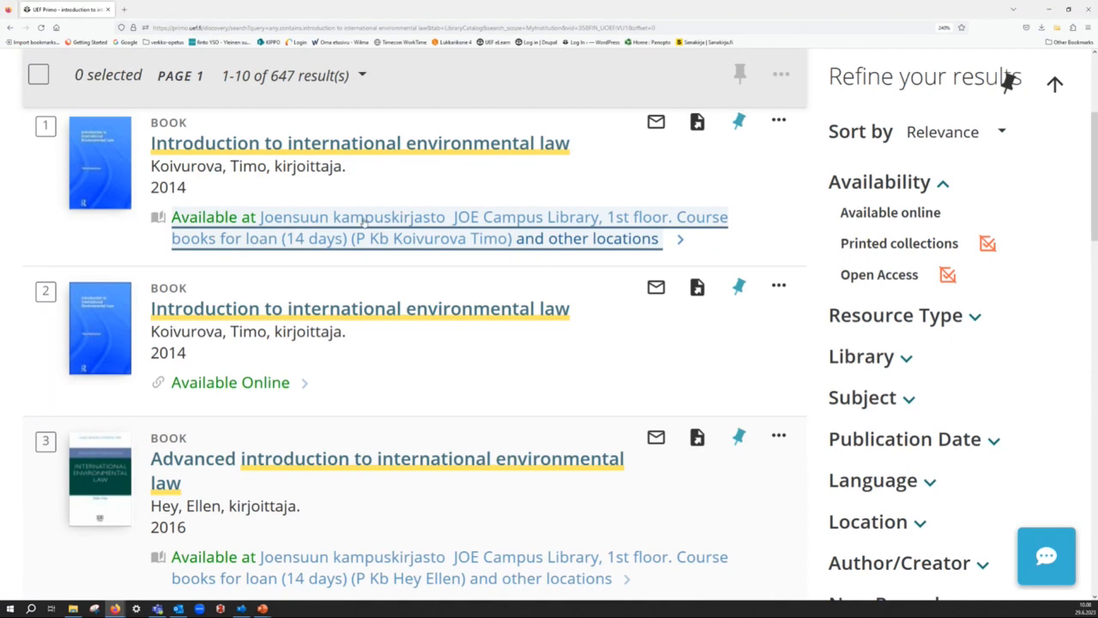
# Show the printed copy's Find in Library section filtered to Joensuun kampuskirjasto locations.
pyautogui.click(361, 143)
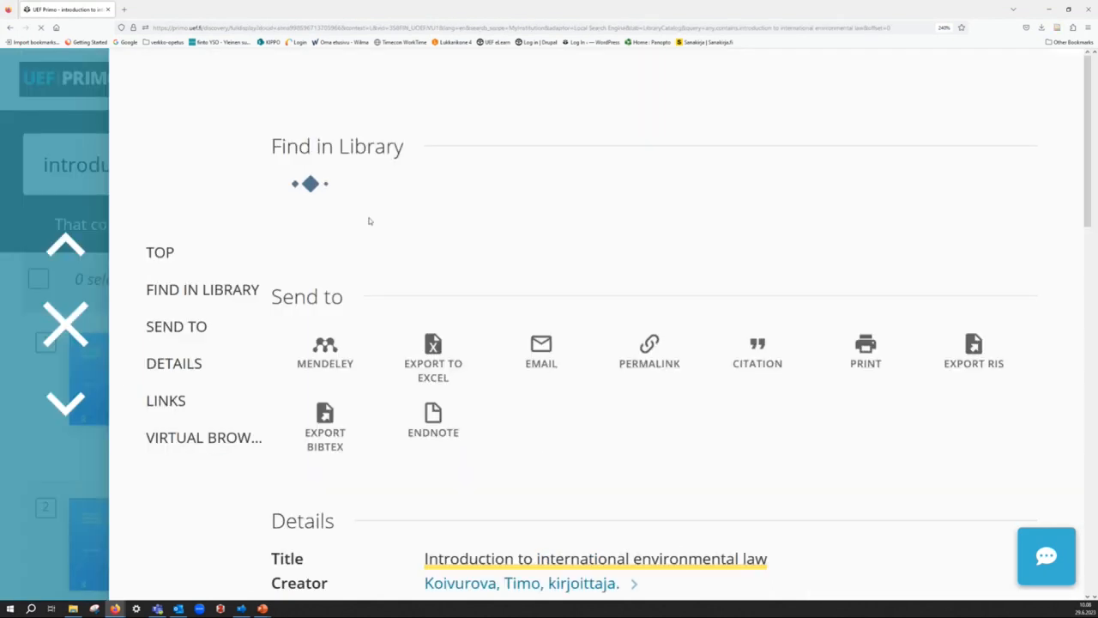
pyautogui.click(203, 288)
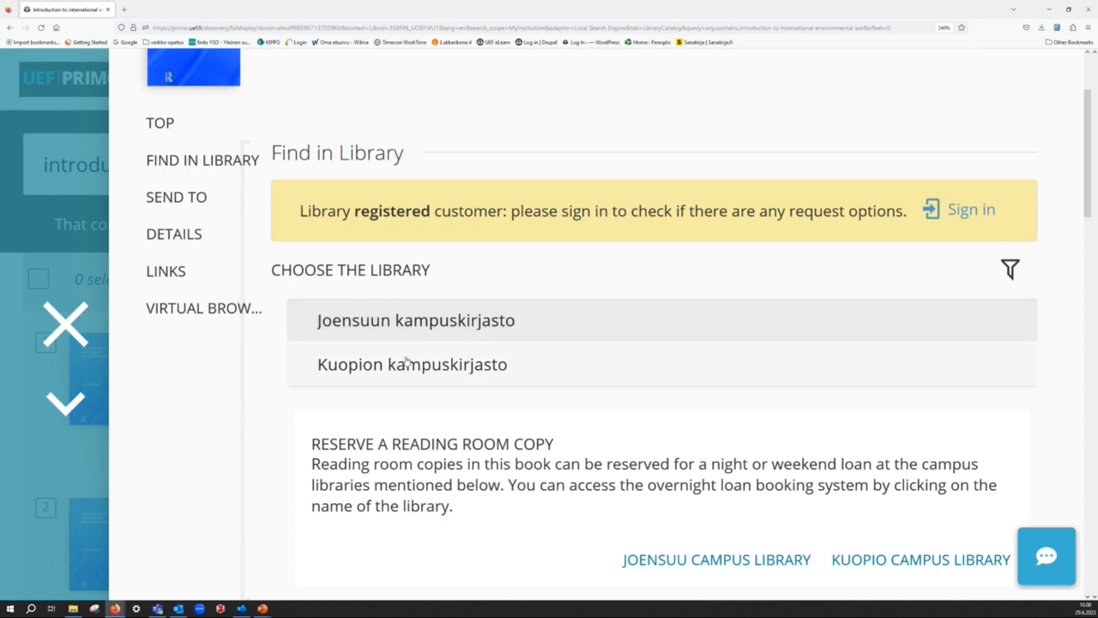
pyautogui.click(415, 321)
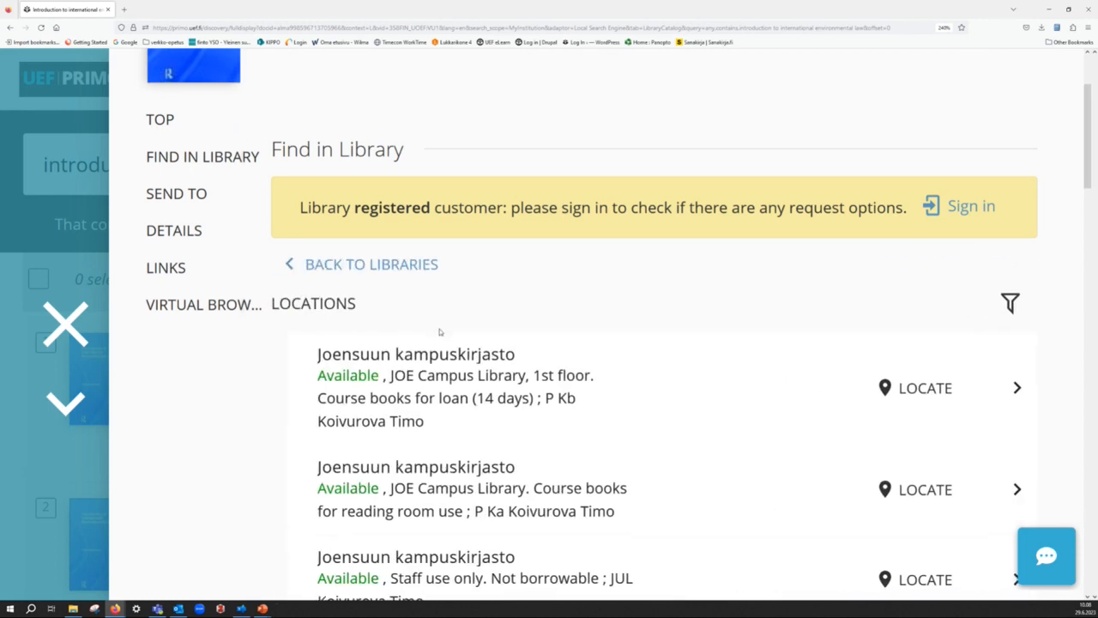
pyautogui.scroll(-3)
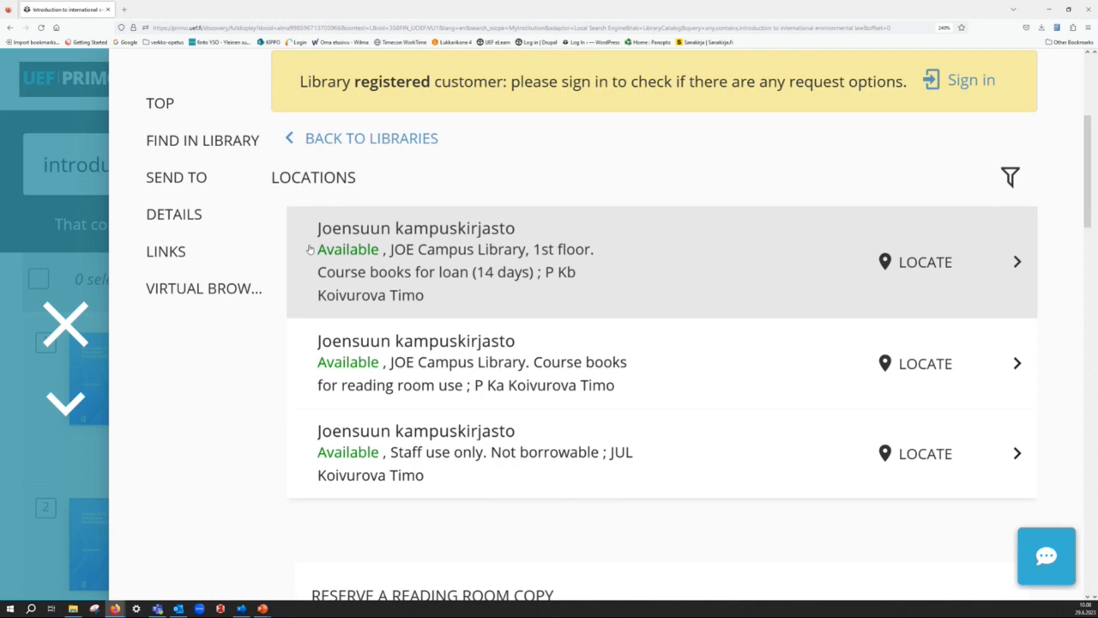
pyautogui.moveTo(549, 276)
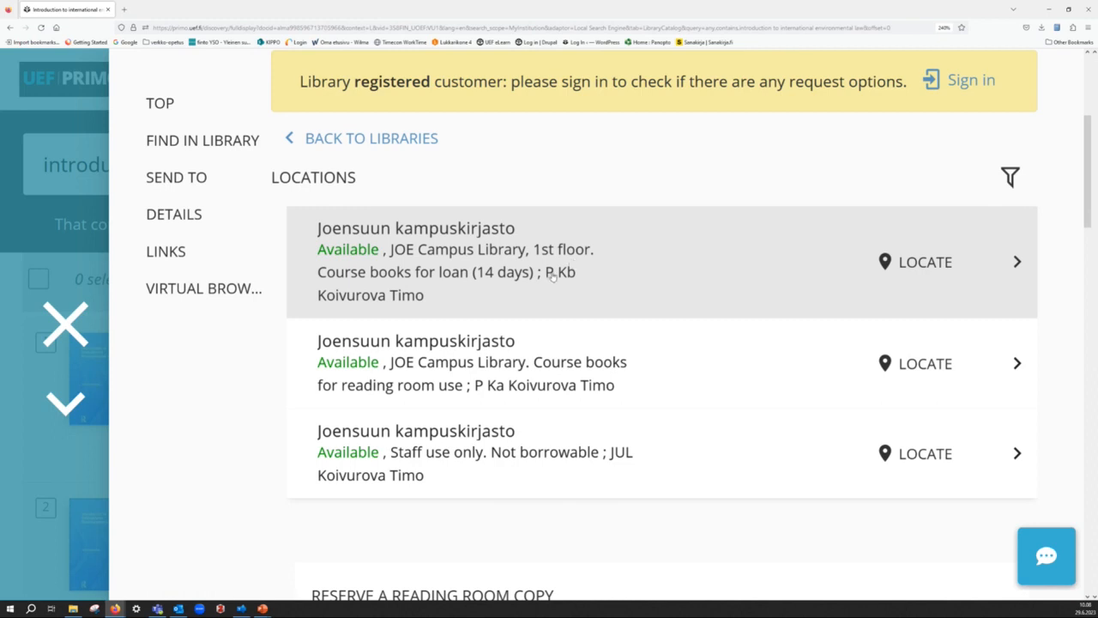
pyautogui.moveTo(393, 300)
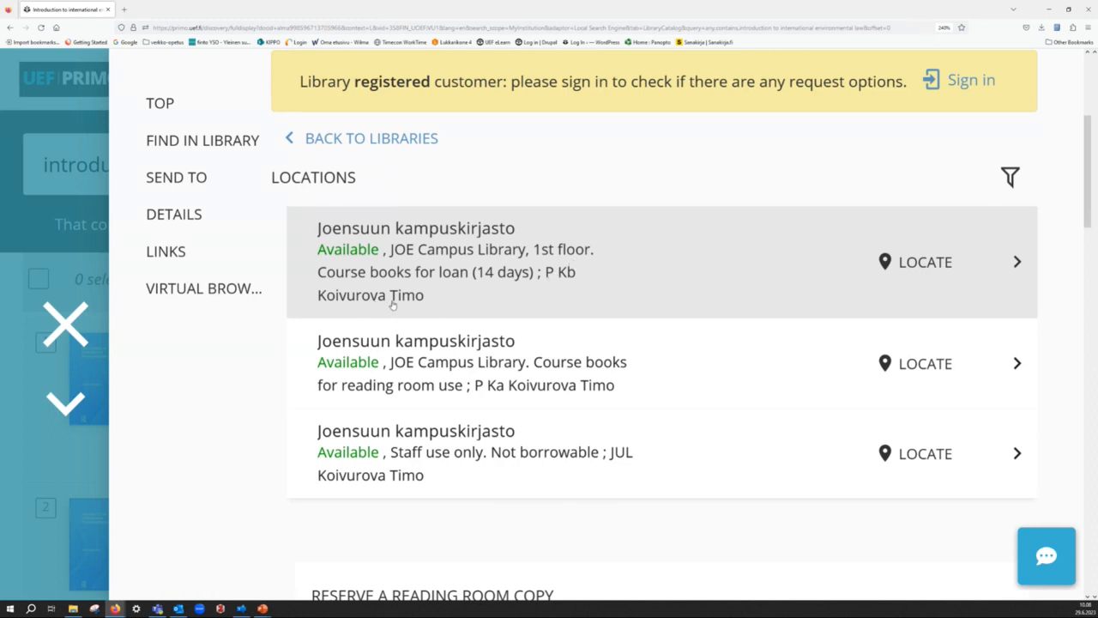
pyautogui.moveTo(443, 309)
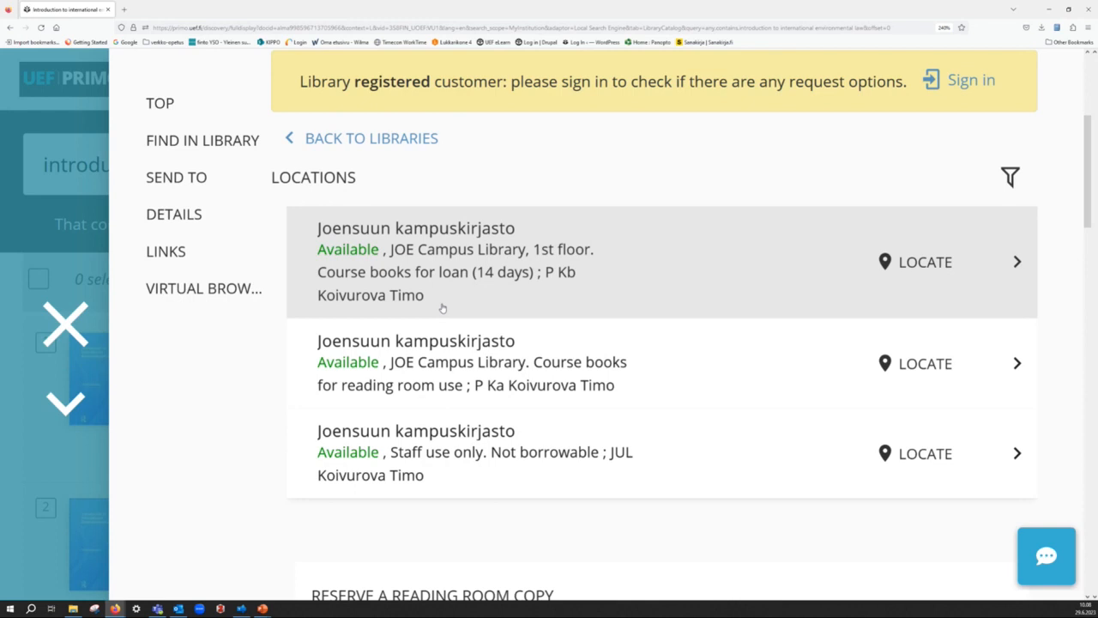
pyautogui.moveTo(364, 312)
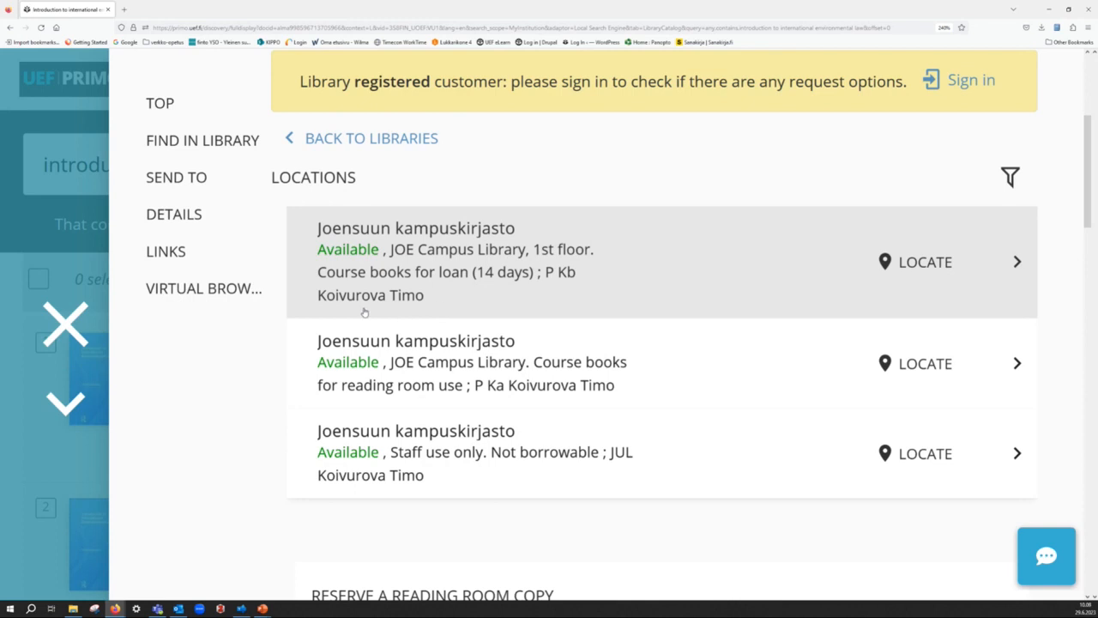
pyautogui.moveTo(913, 269)
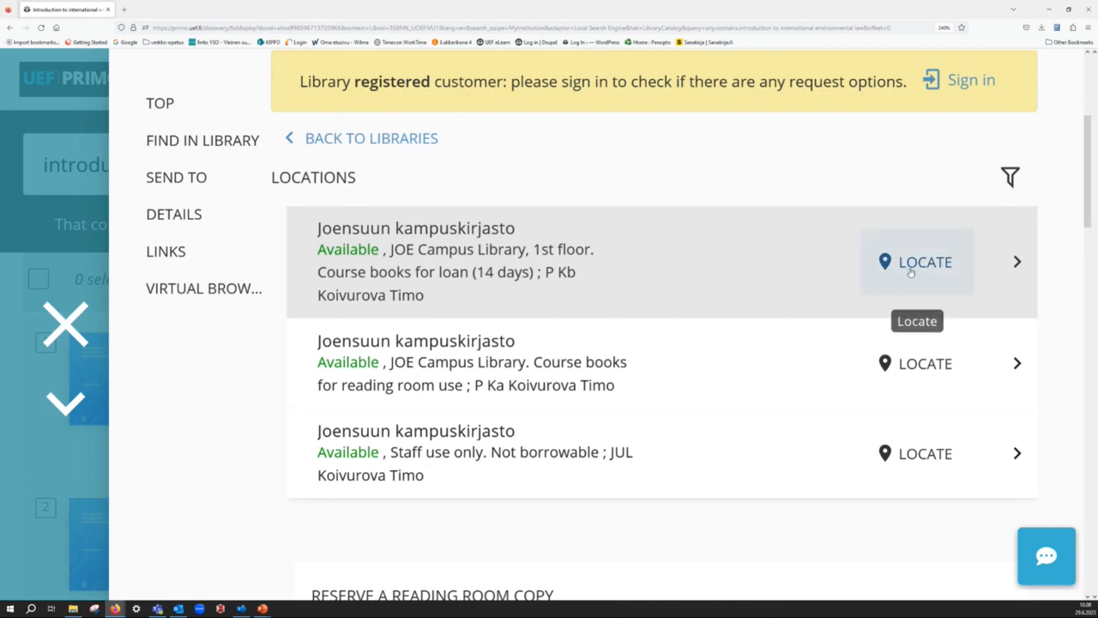
# Locate call number P Kb on the Joensuu 1st-floor map, shelves 1-17.
pyautogui.click(919, 260)
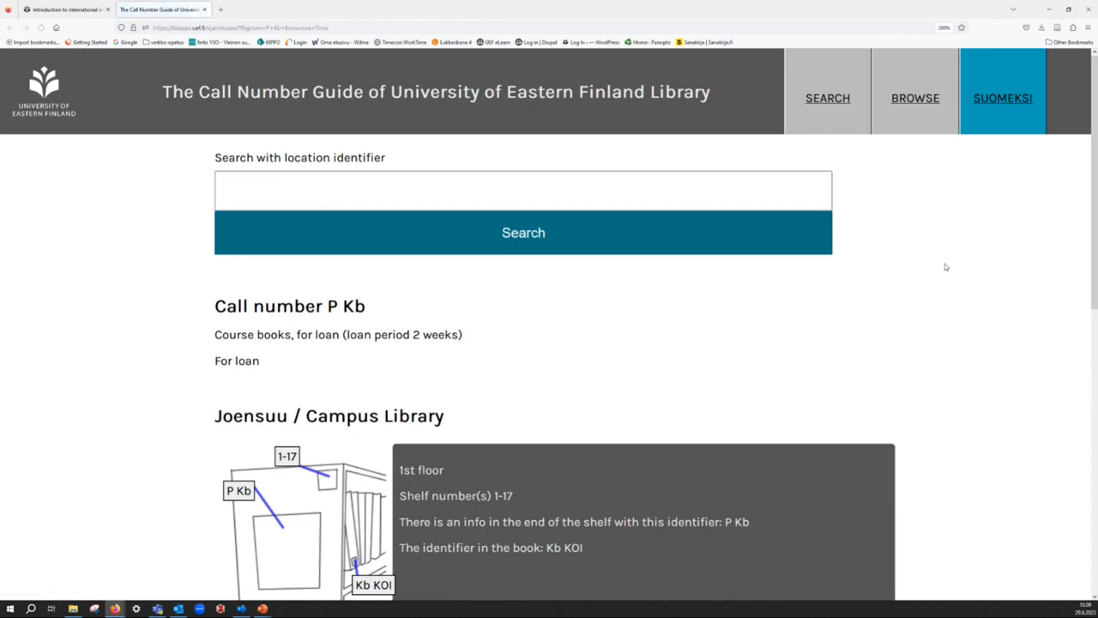
pyautogui.scroll(-3)
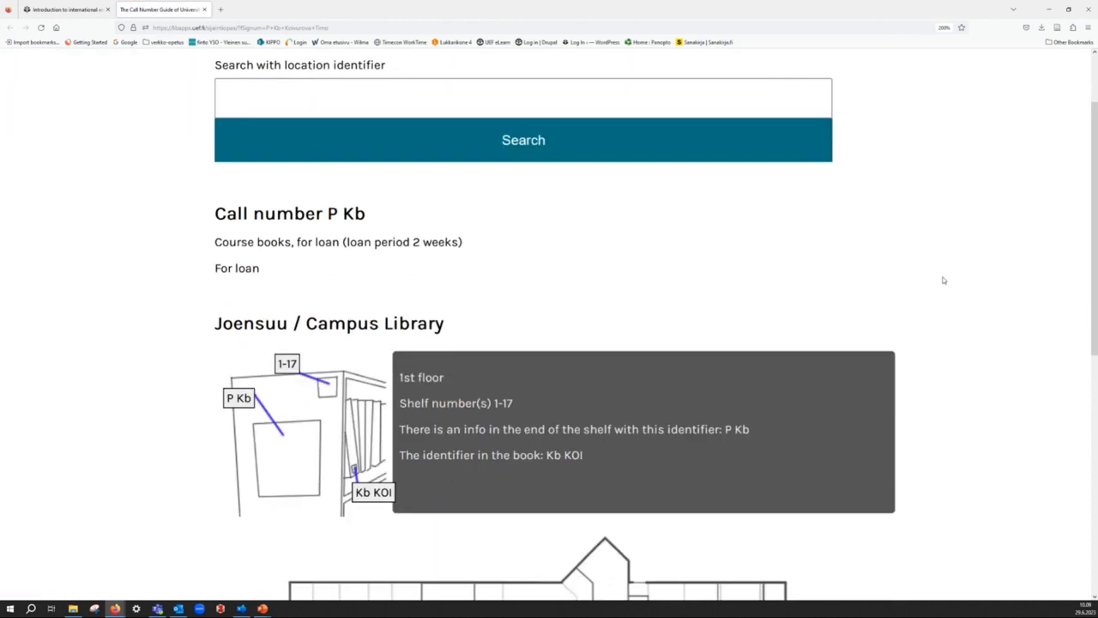
pyautogui.scroll(-3)
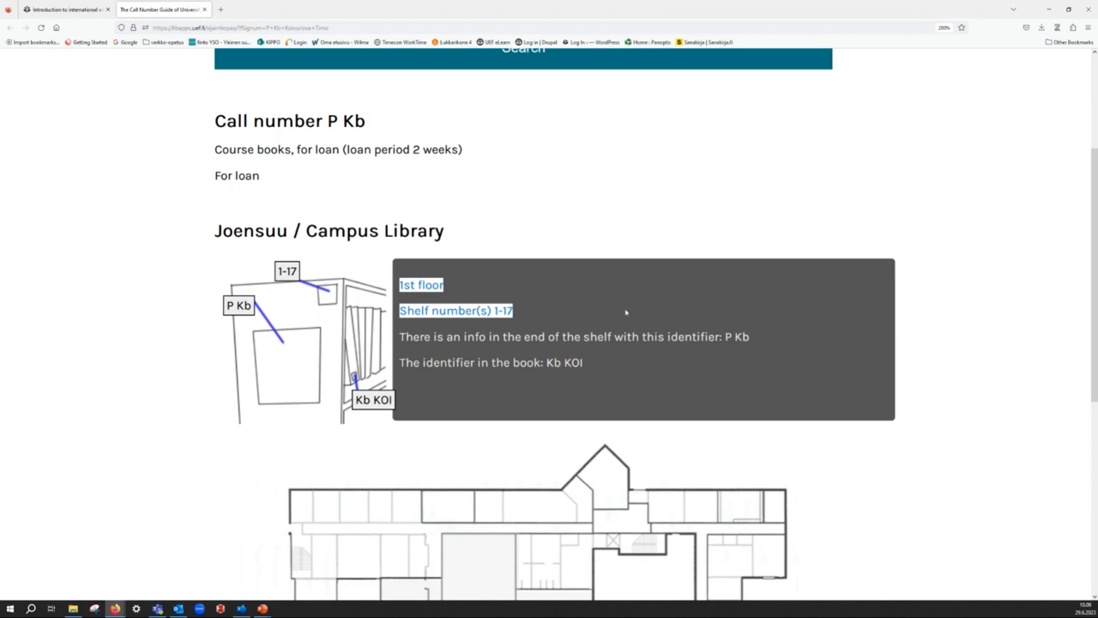
pyautogui.scroll(-3)
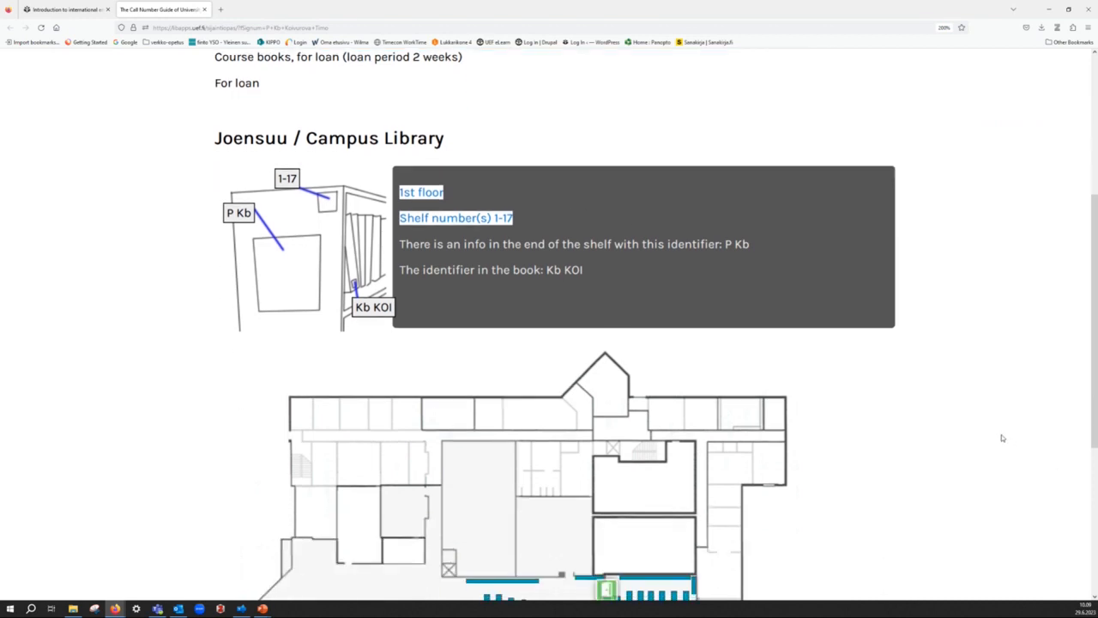
pyautogui.scroll(-3)
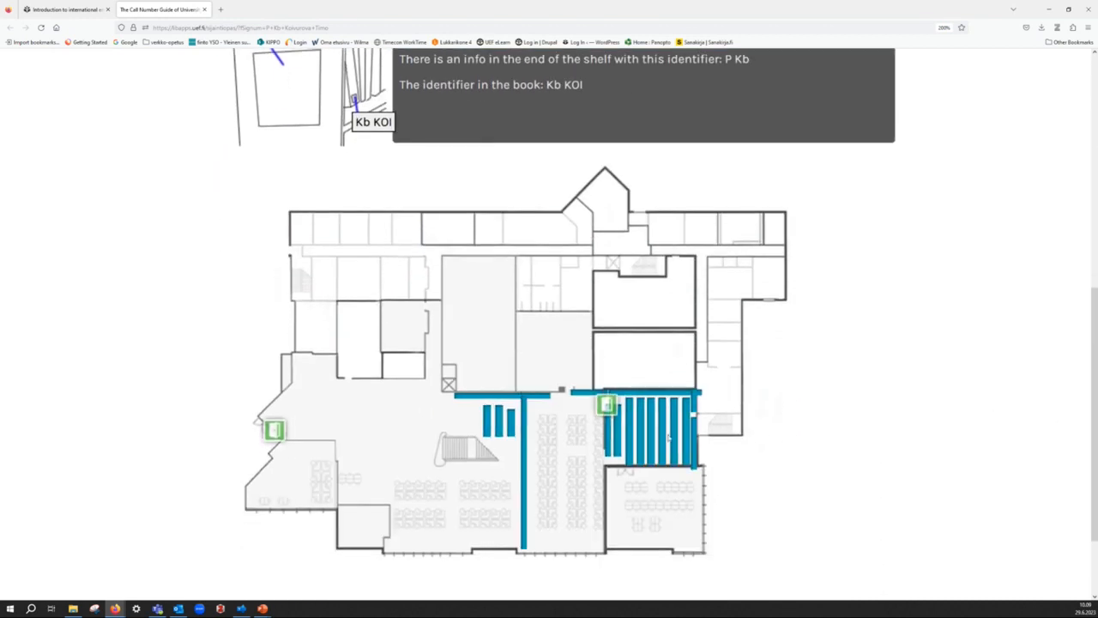